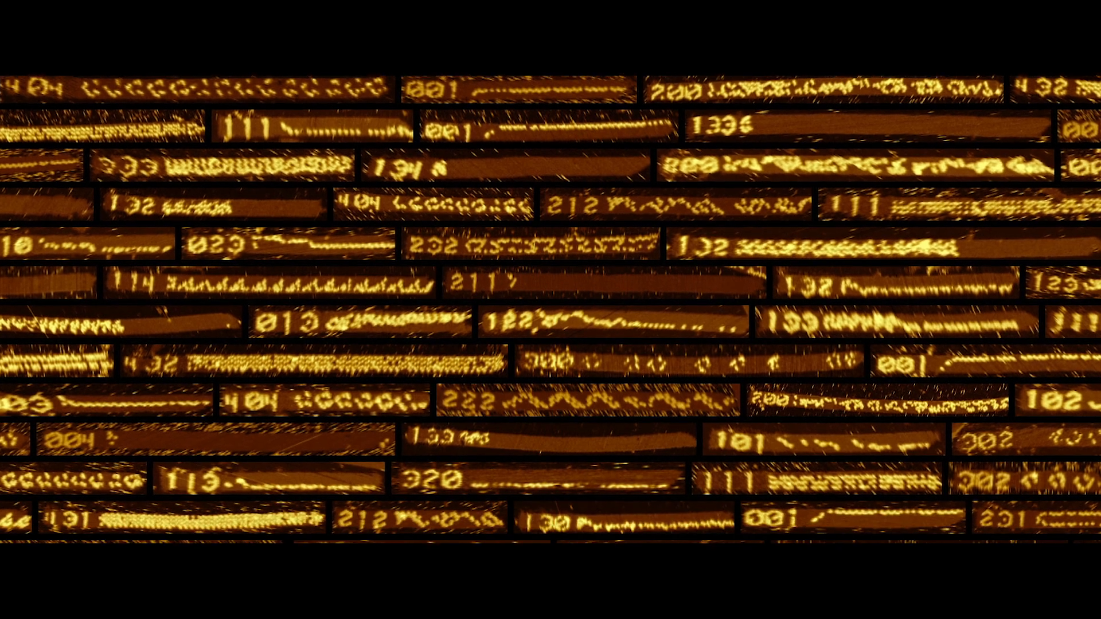
scroll(down, 3)
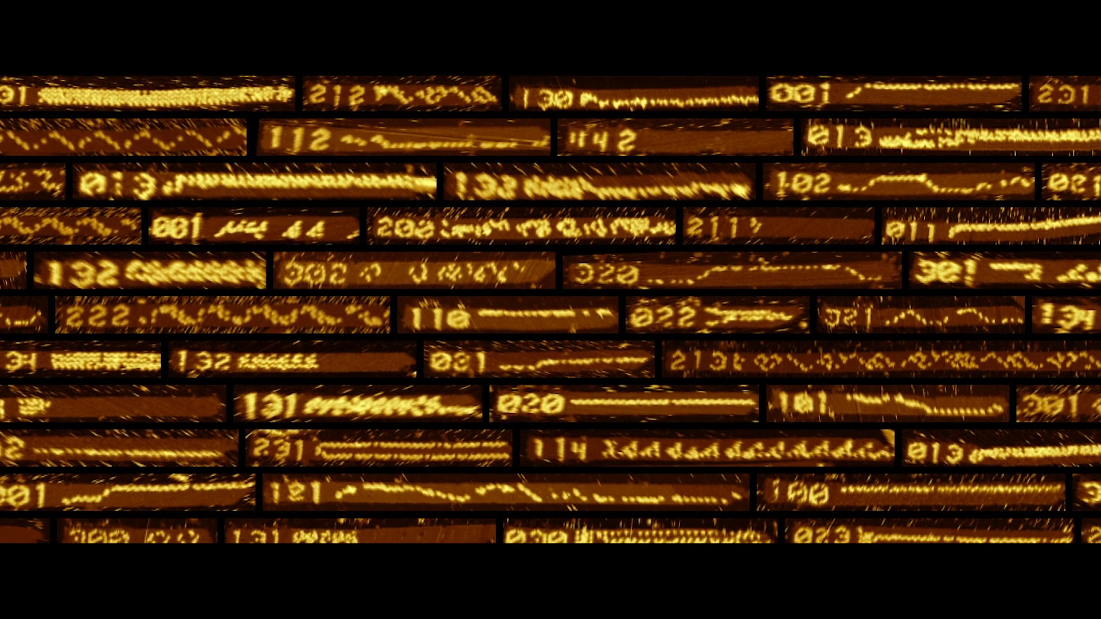
scroll(down, 3)
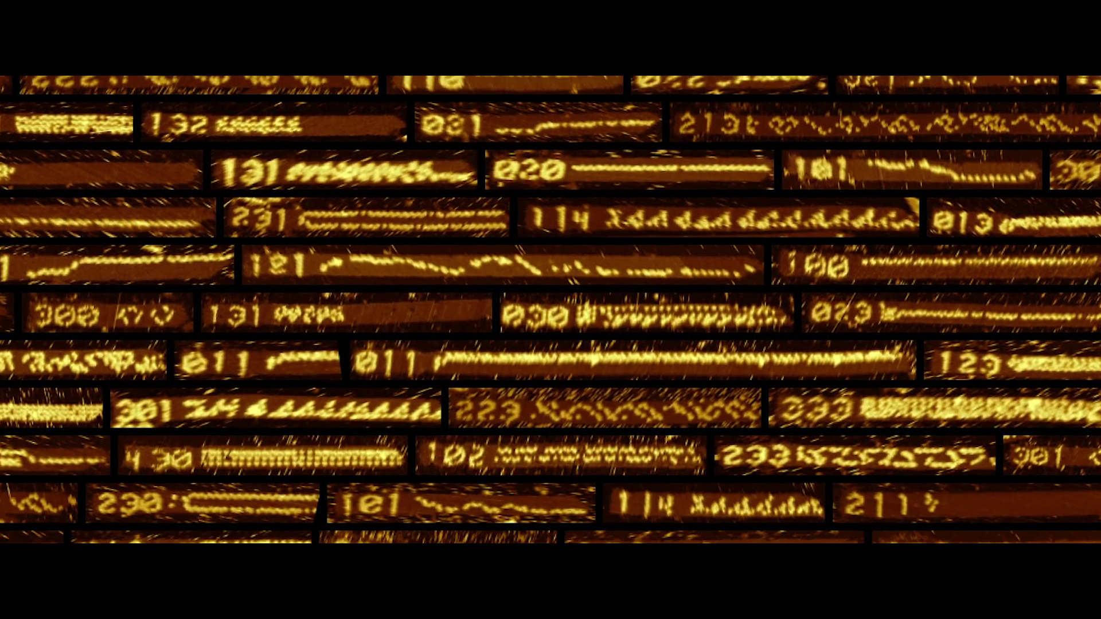
scroll(down, 3)
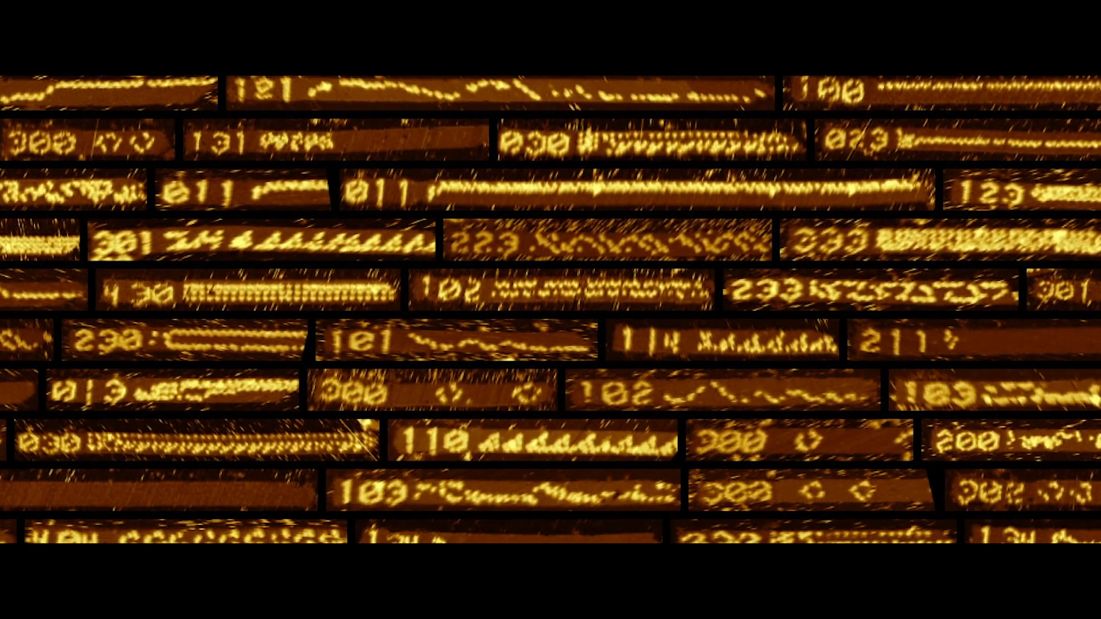